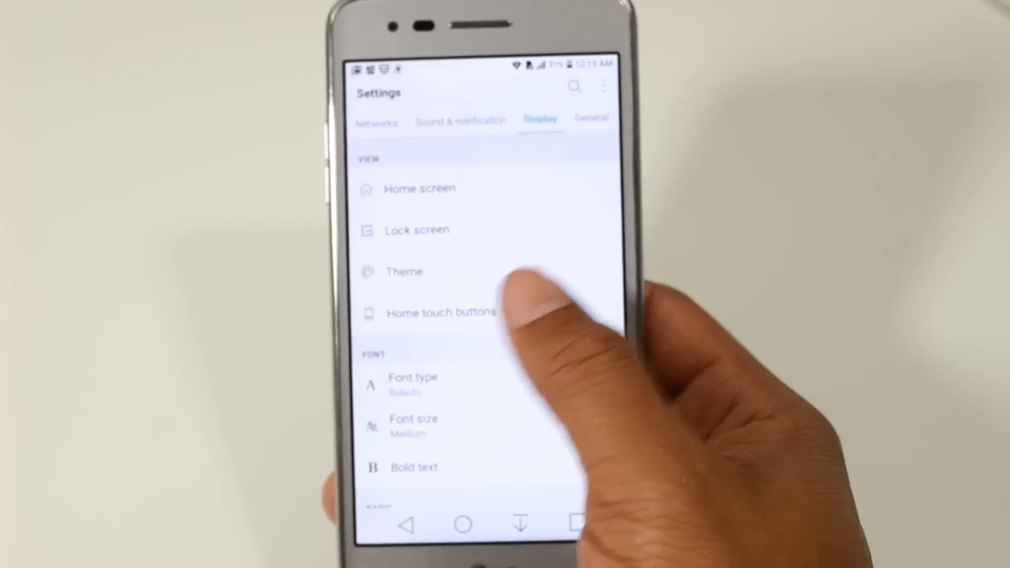
Step: Go to the General settings and enter the About phone page
{"action": "left_click", "coordinate": [592, 118]}
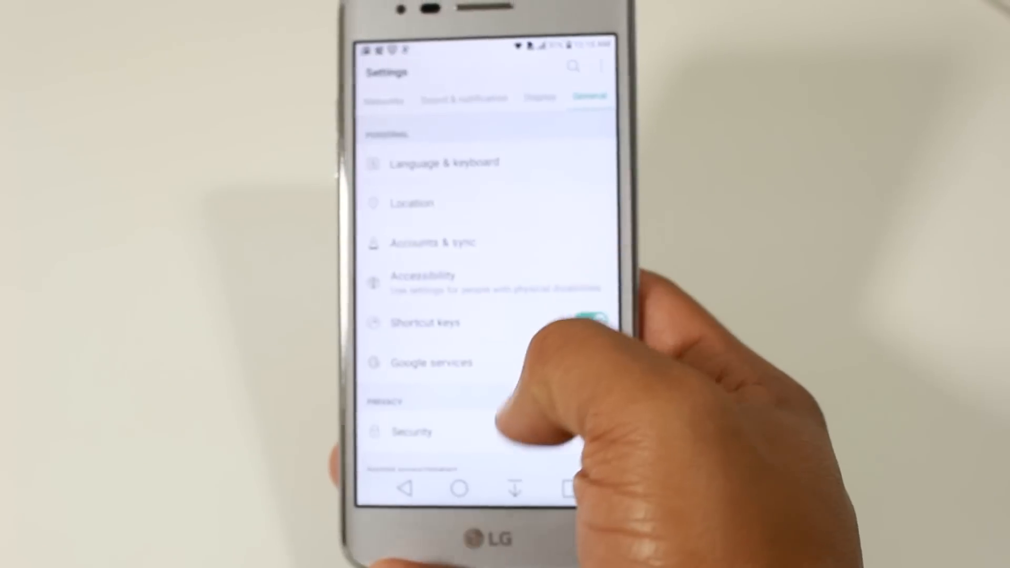
{"action": "scroll", "scroll_direction": "down", "scroll_amount": 3}
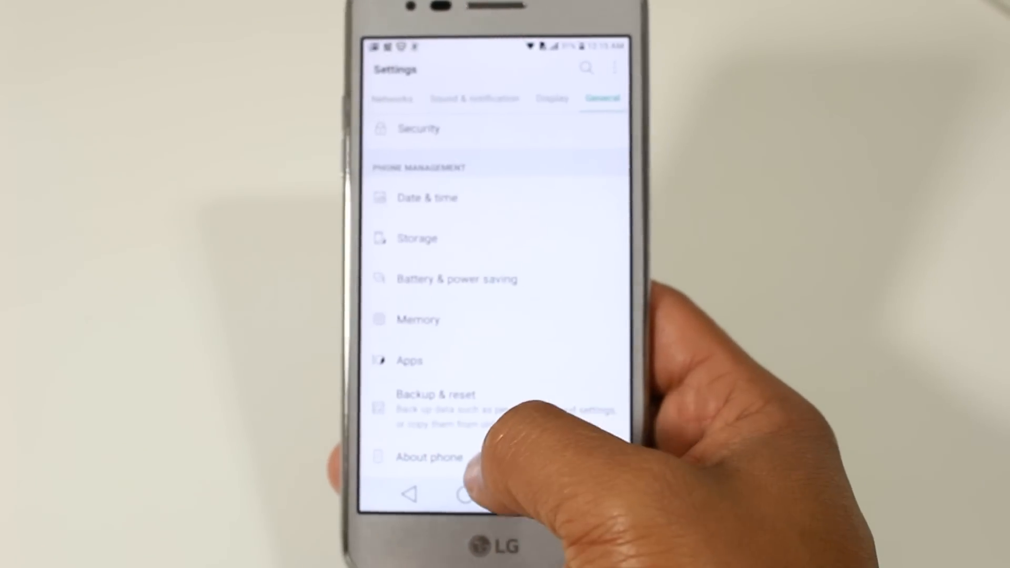
{"action": "left_click", "coordinate": [429, 456]}
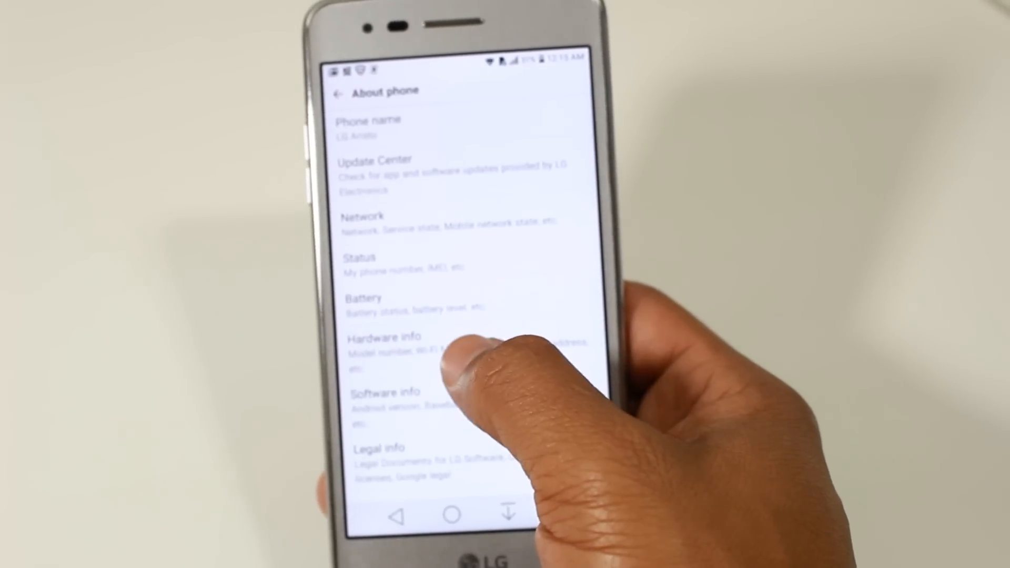
Step: Check Hardware info, return to About phone, and enter Software info
{"action": "left_click", "coordinate": [383, 337]}
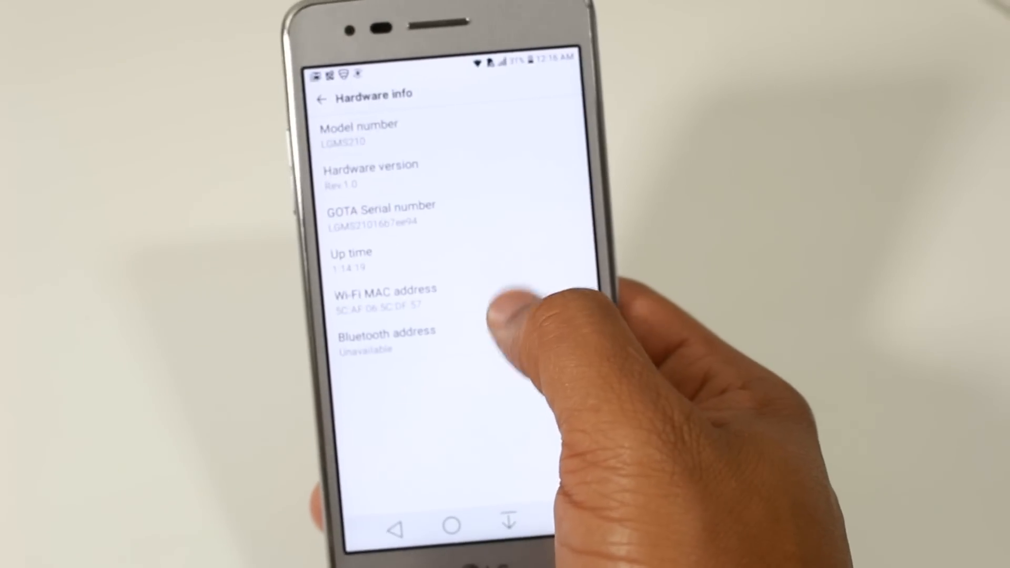
{"action": "left_click", "coordinate": [320, 98]}
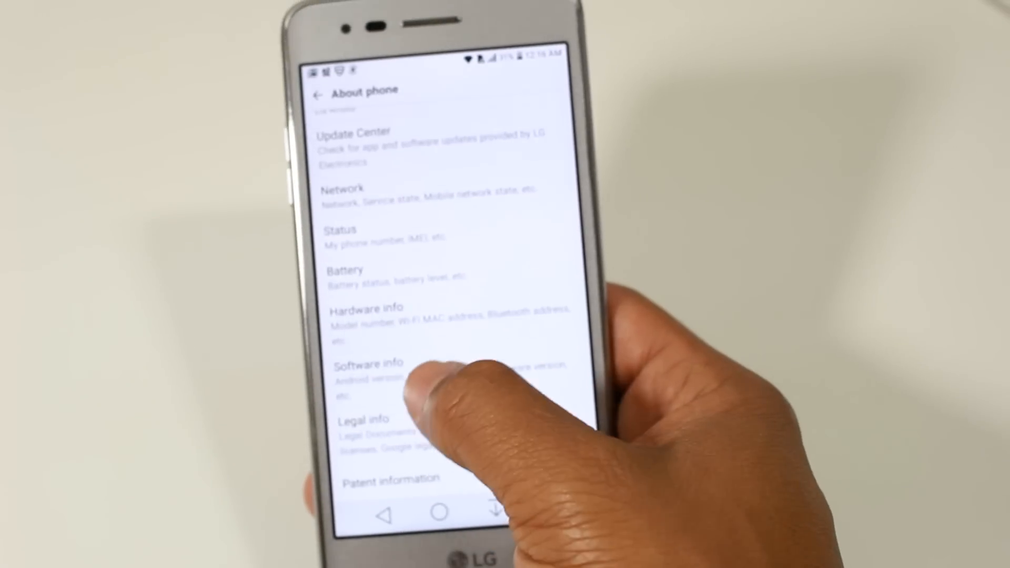
{"action": "left_click", "coordinate": [367, 367]}
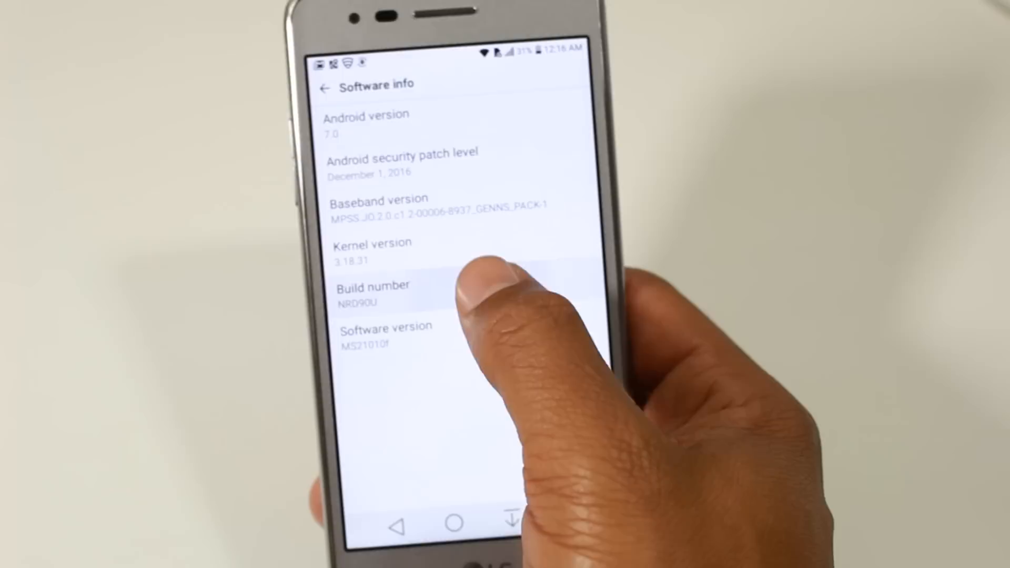
Step: Tap Build number until developer mode is enabled
{"action": "left_click", "coordinate": [374, 290]}
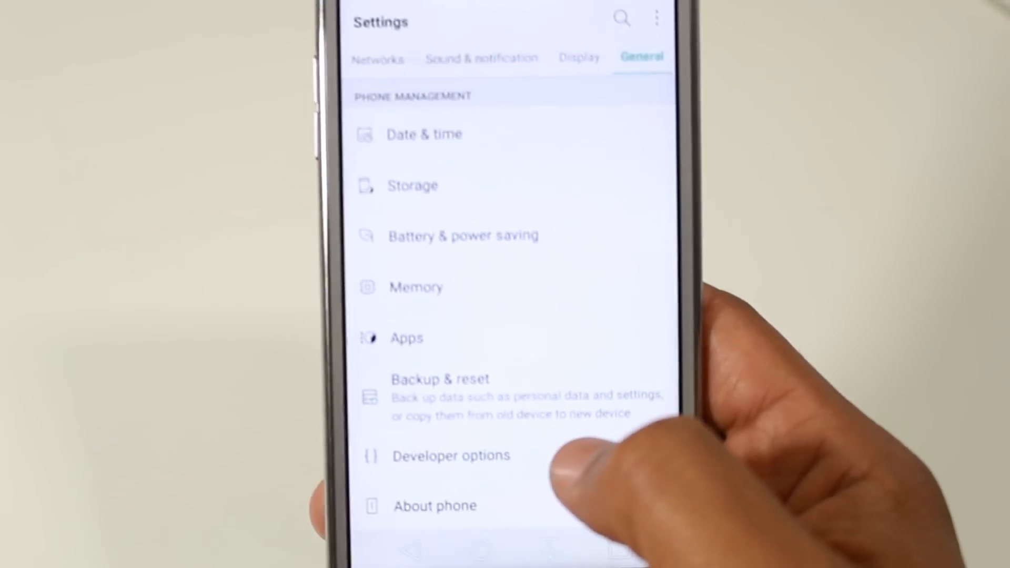
Step: Enter Developer options, accept the warning, and reach the Window animation scale setting
{"action": "left_click", "coordinate": [451, 456]}
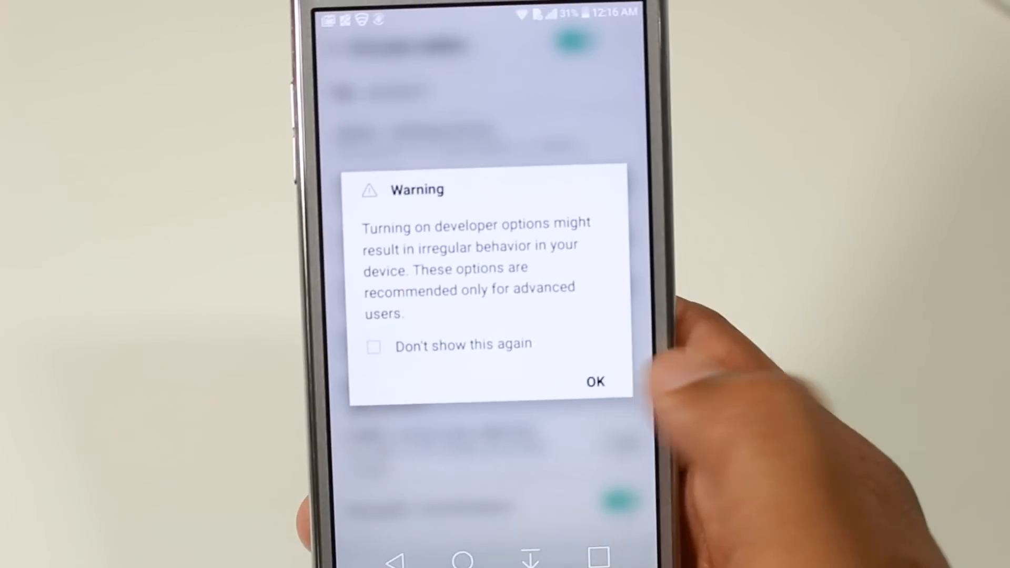
{"action": "left_click", "coordinate": [594, 381]}
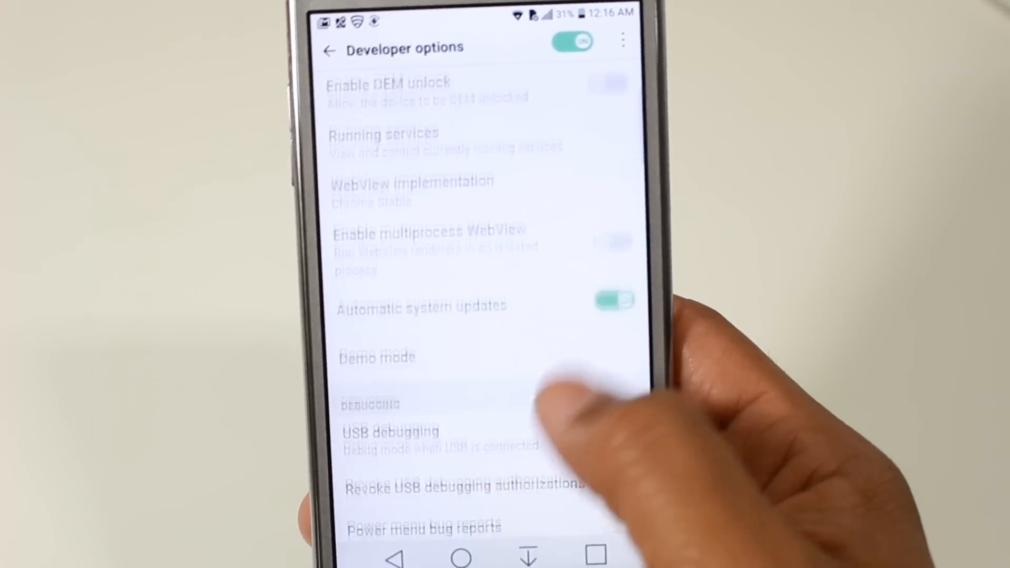
{"action": "scroll", "scroll_direction": "down", "scroll_amount": 3}
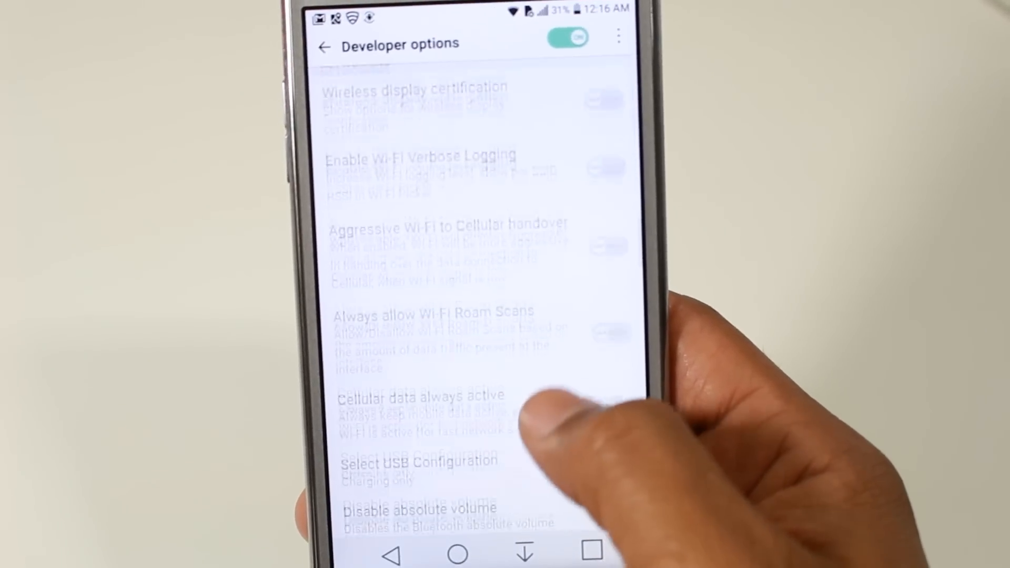
{"action": "scroll", "scroll_direction": "down", "scroll_amount": 3}
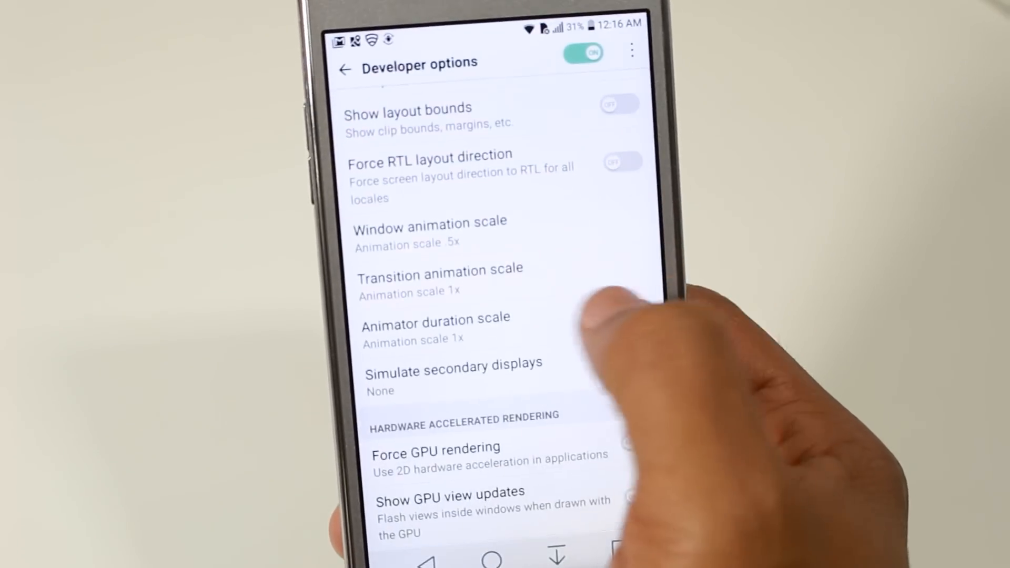
Step: Set Transition animation scale to .5x, then leave Settings for the home screen
{"action": "left_click", "coordinate": [440, 276]}
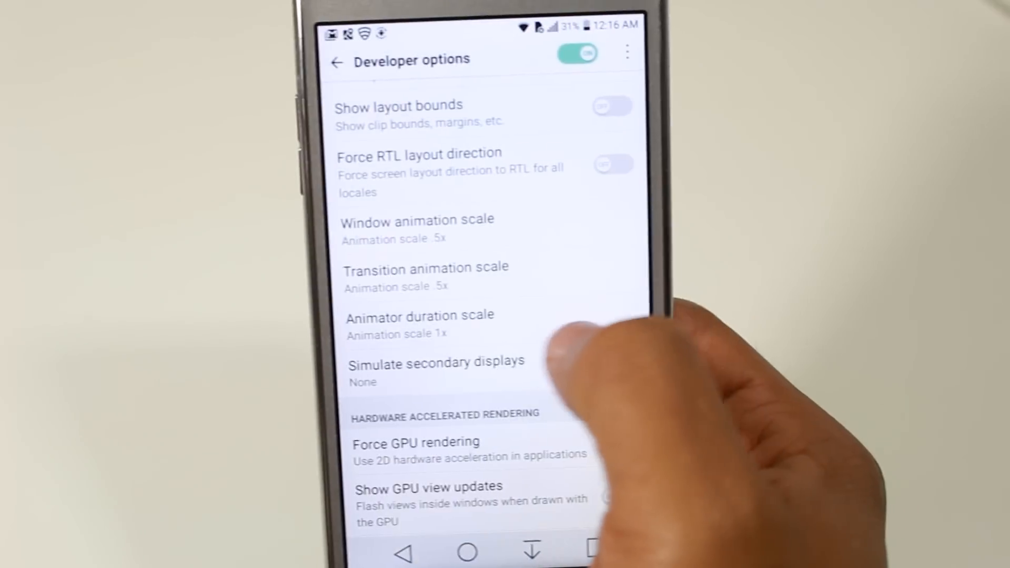
{"action": "left_click", "coordinate": [420, 317]}
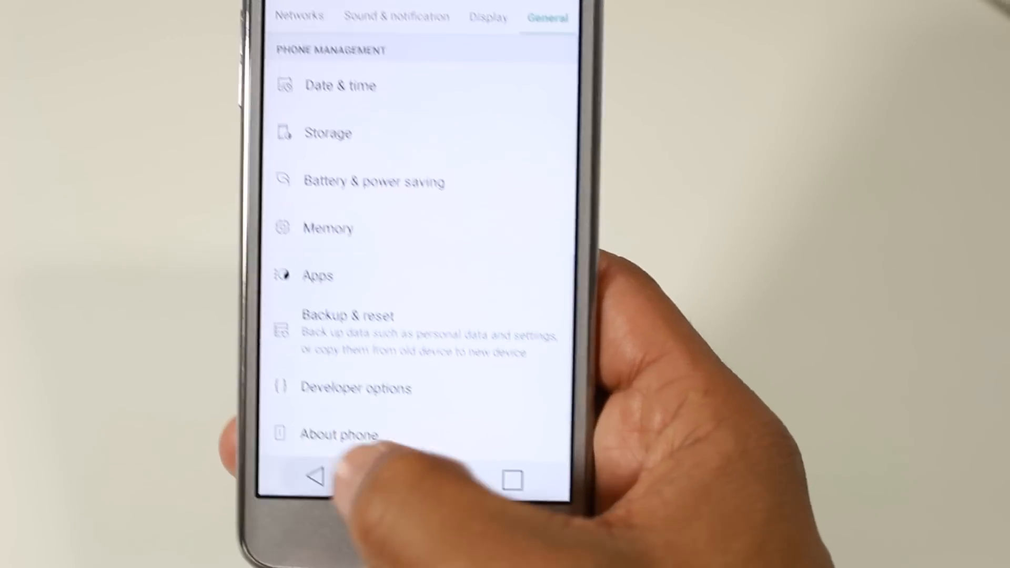
{"action": "left_click", "coordinate": [314, 478]}
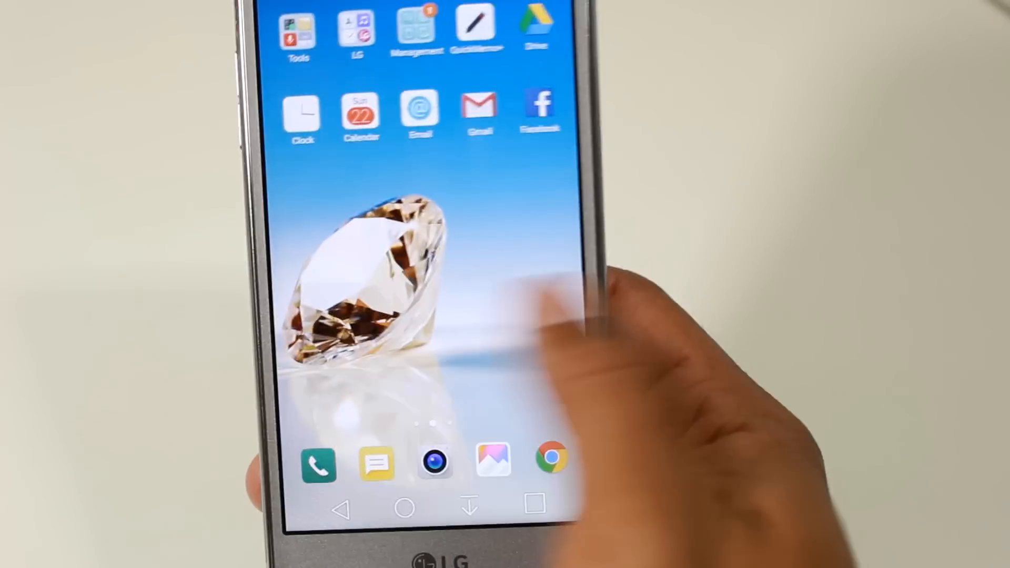